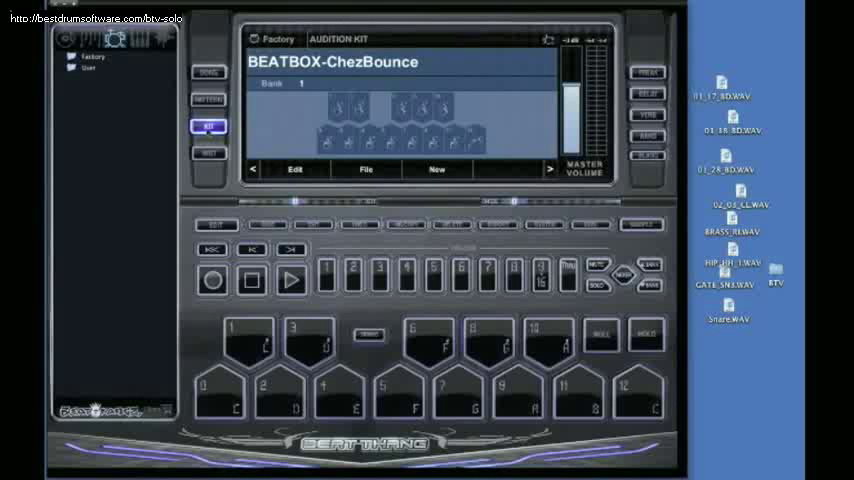
Create a blank instrument named NewInst in INST mode.
left_click(208, 153)
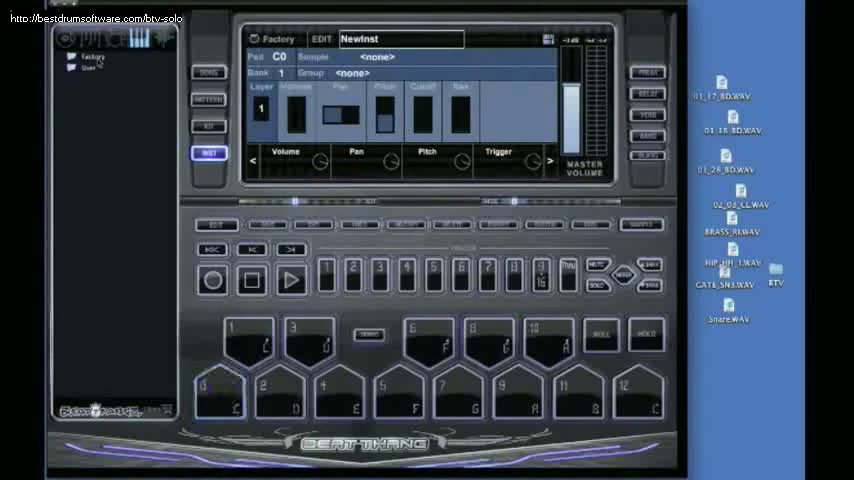
Open the Factory library and scroll through its factory .btsp instrument files.
left_click(86, 57)
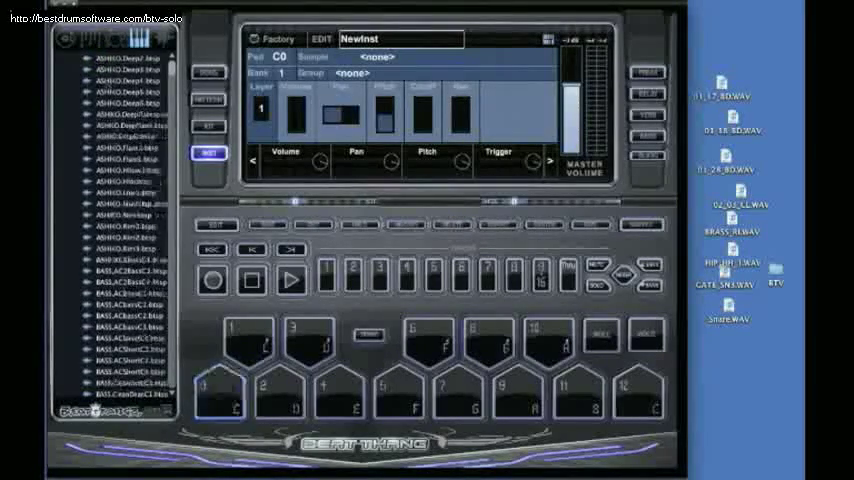
scroll("down", 3)
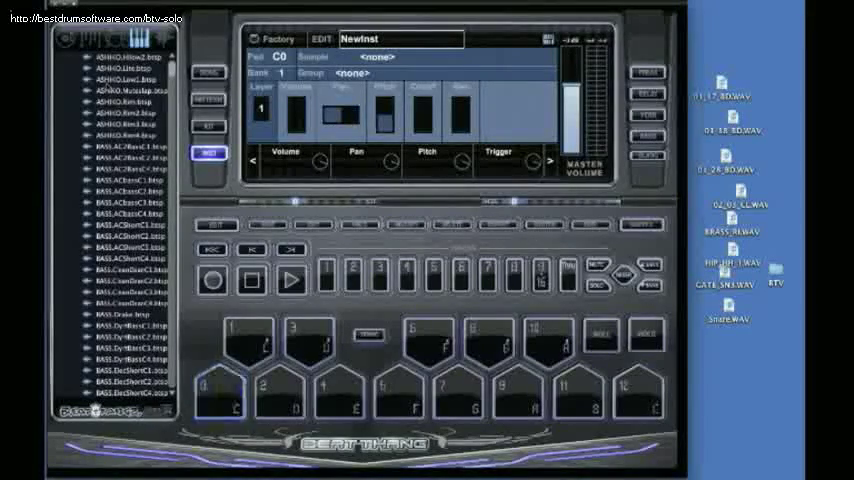
scroll("down", 3)
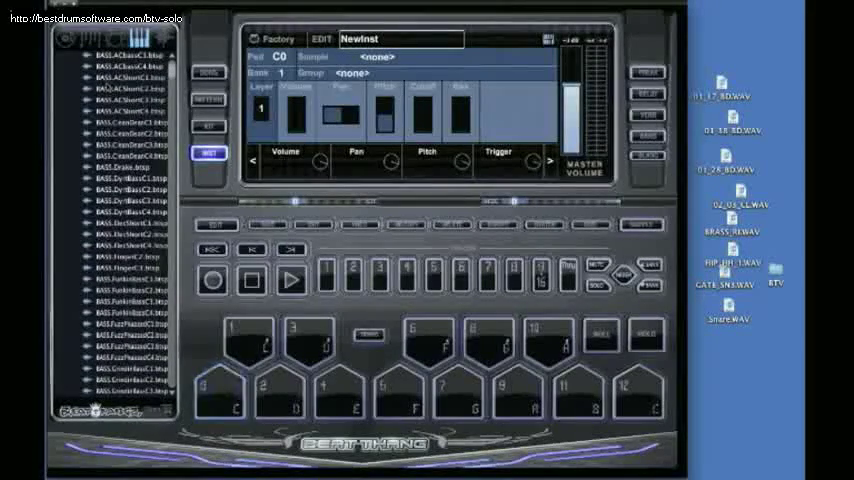
scroll("down", 3)
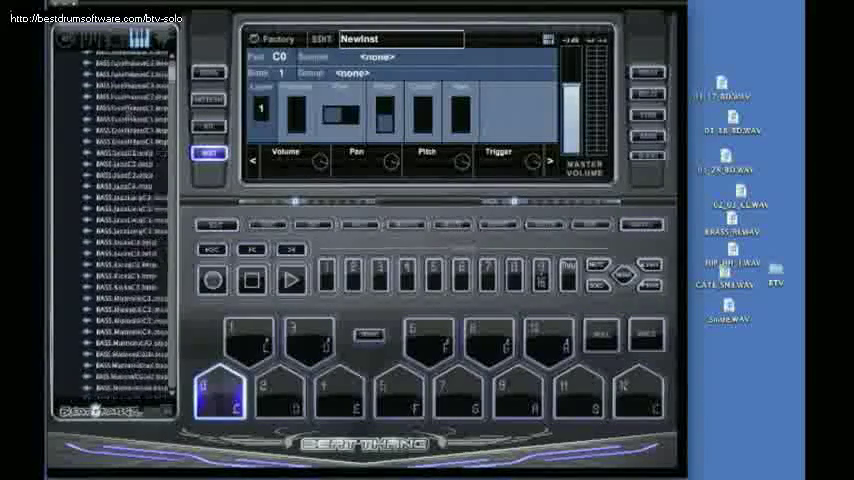
scroll("down", 3)
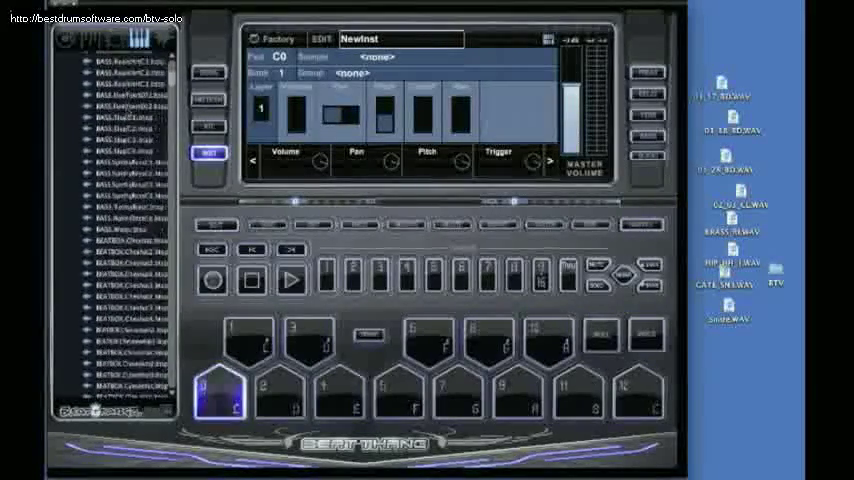
scroll("down", 3)
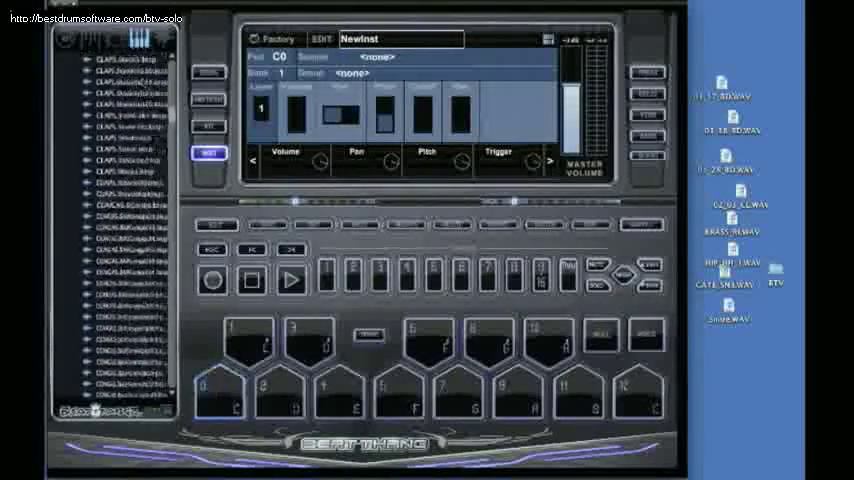
scroll("down", 3)
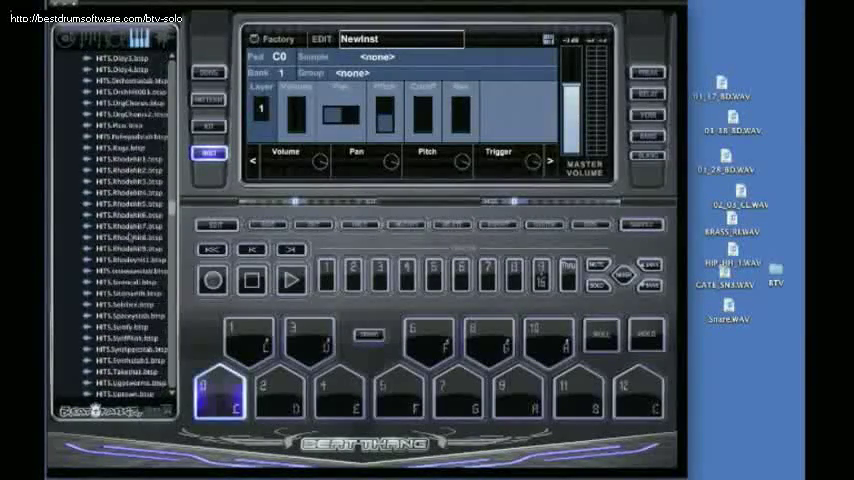
scroll("down", 3)
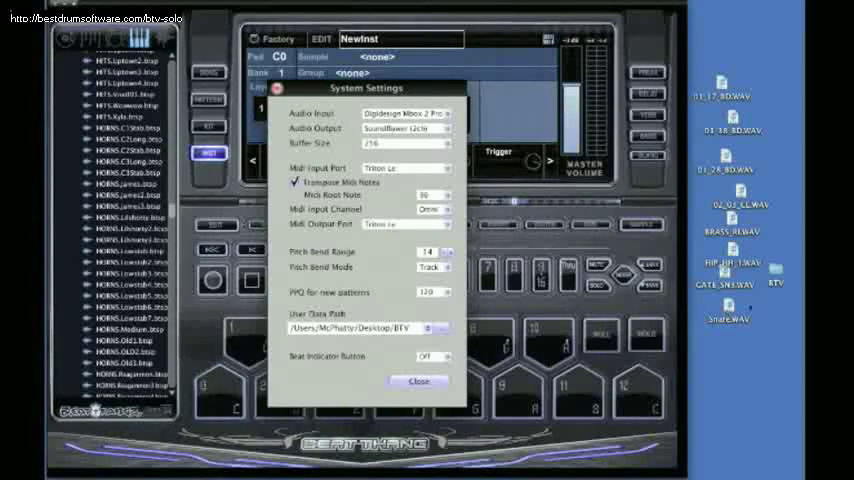
Close System Settings after confirming User Data Path is the BTV desktop folder.
left_click(413, 379)
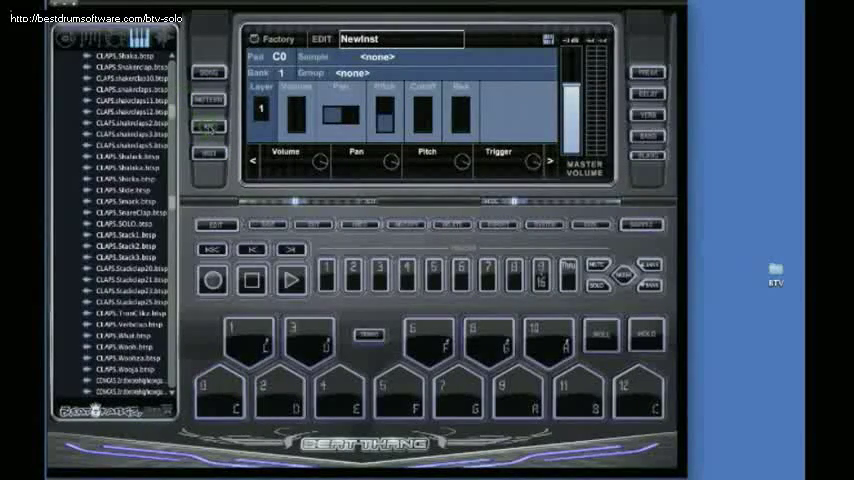
Create NewKit, expand the User folder, and load 01_17_BD.WAV onto pad C0.
left_click(207, 125)
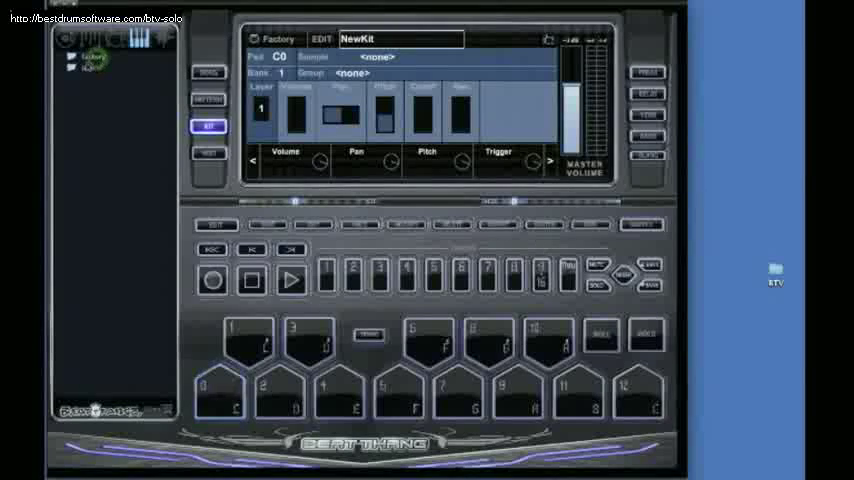
left_click(76, 67)
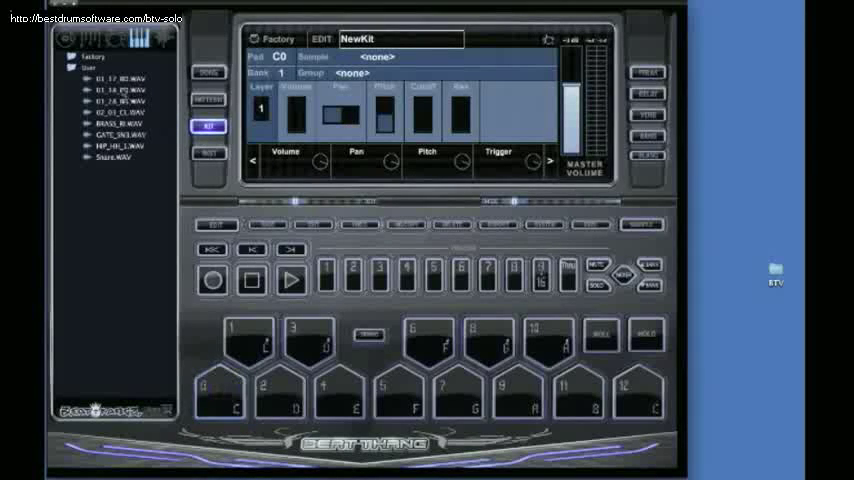
left_click(222, 393)
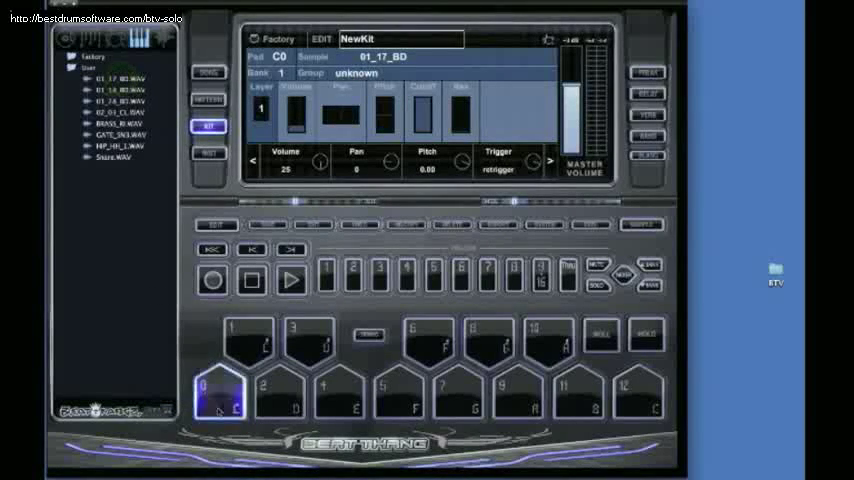